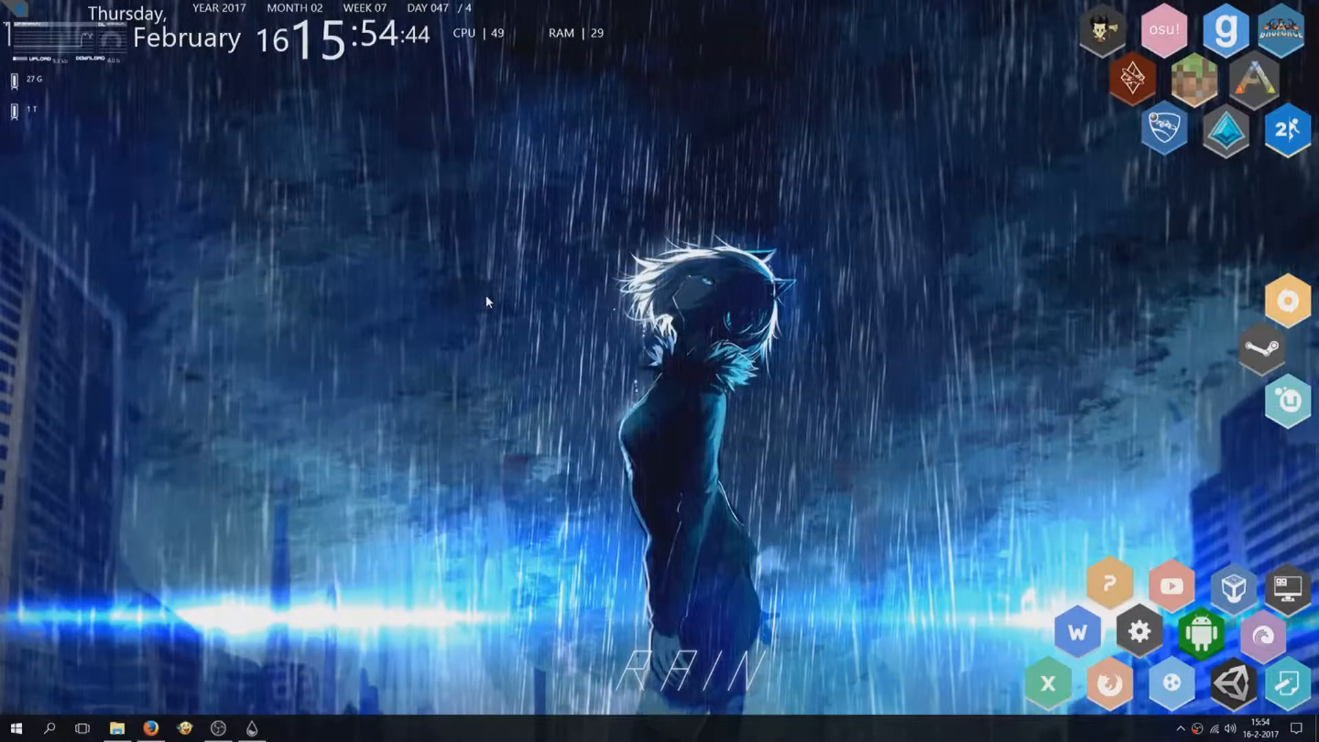
pyautogui.moveTo(605, 326)
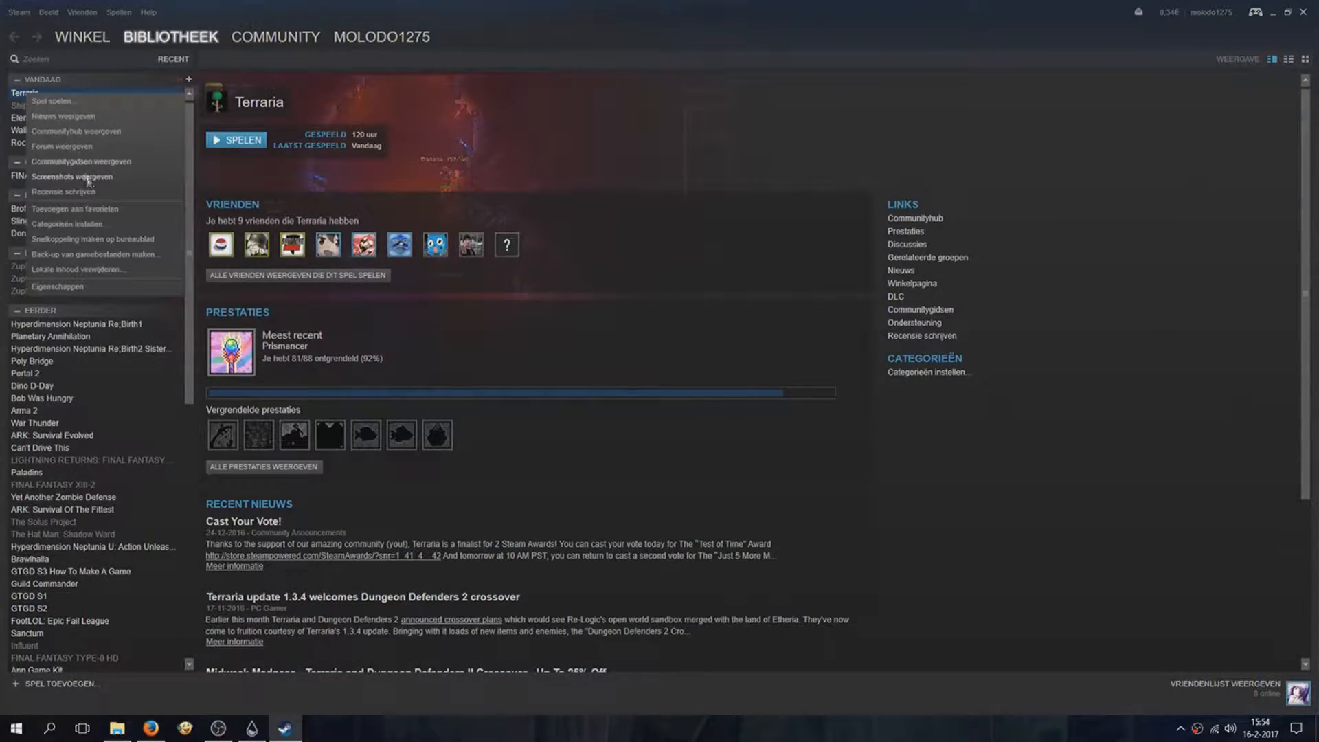
# Create a Terraria desktop shortcut from the Steam library and confirm the dialog.
pyautogui.click(92, 239)
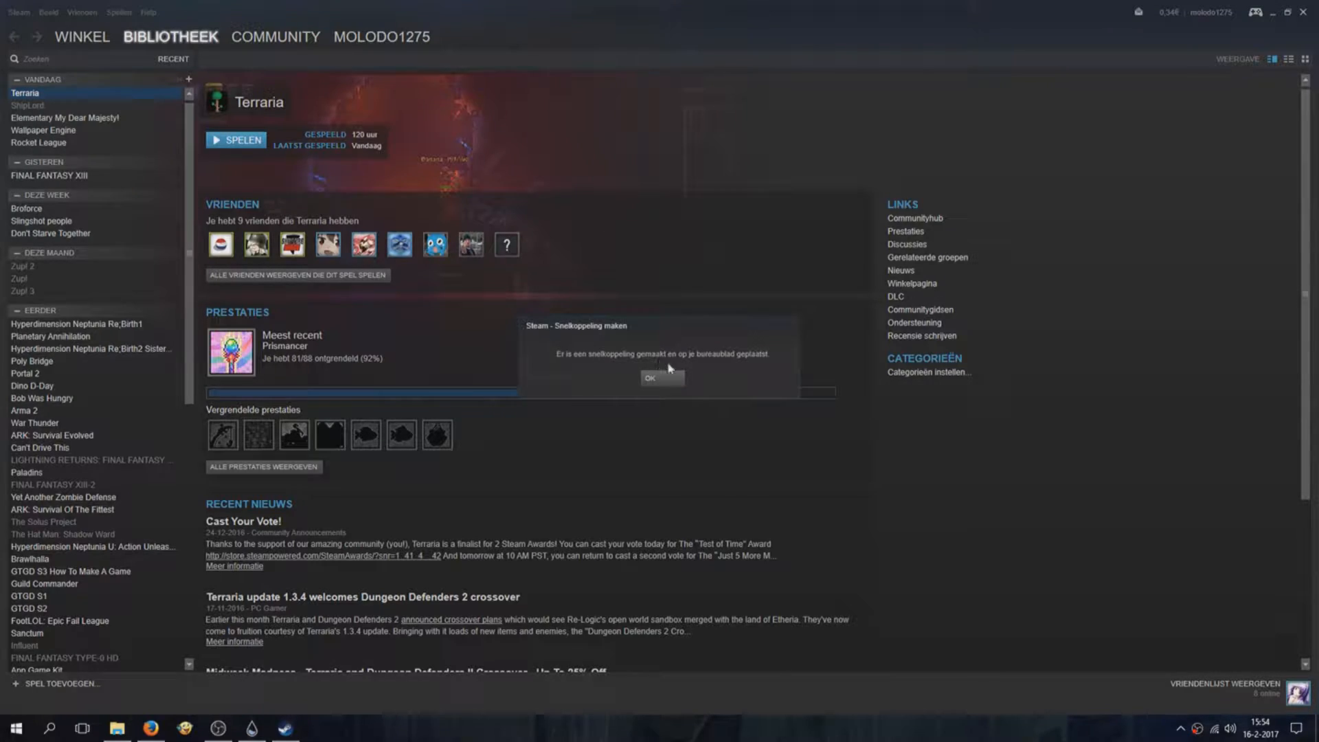
pyautogui.click(661, 378)
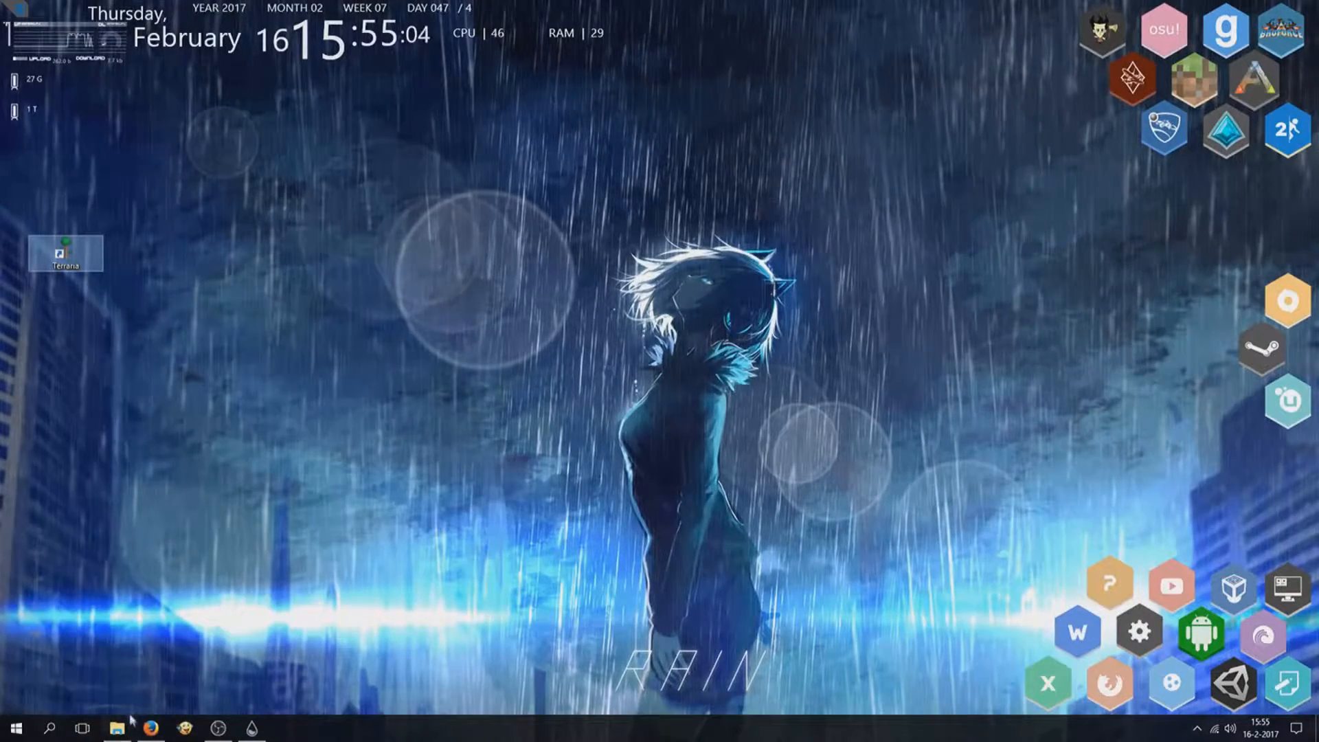
# Navigate to Rainmeter's Skins > Honeycomb > terraria folder holding the GAME file.
pyautogui.click(118, 728)
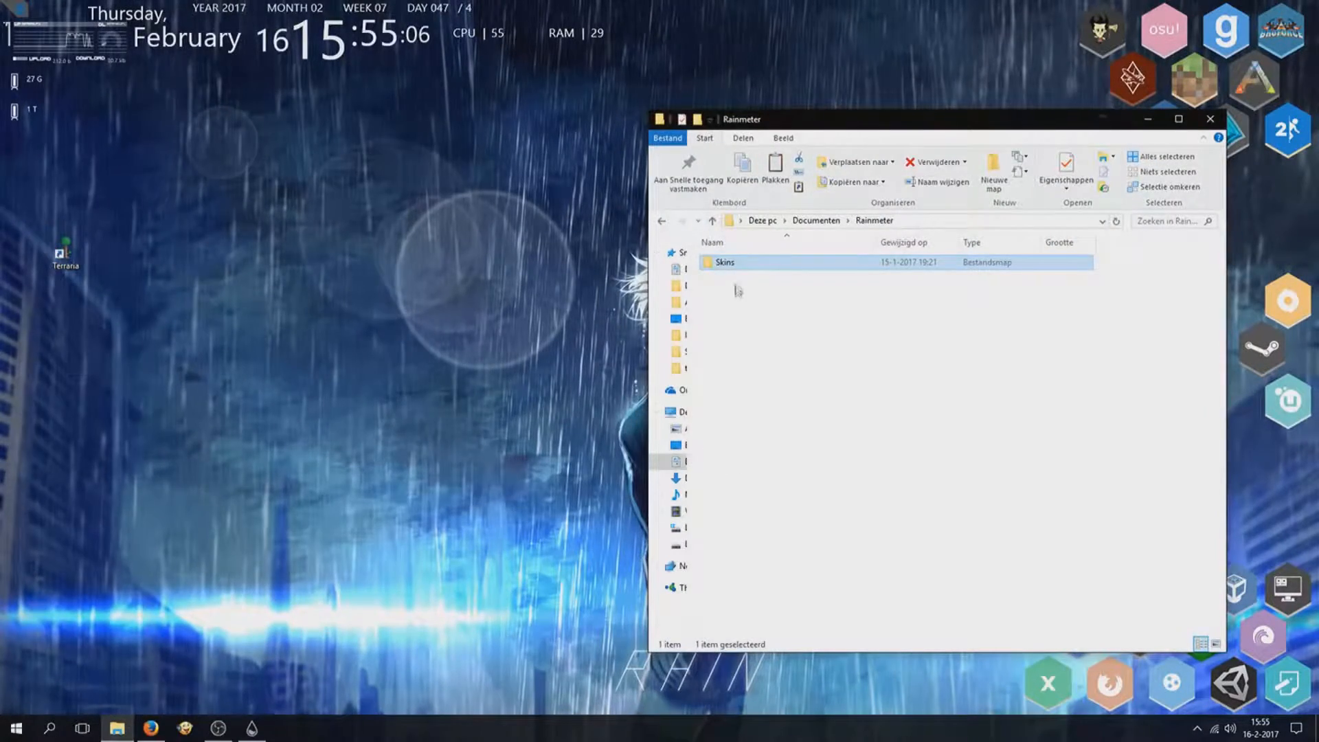
pyautogui.doubleClick(722, 261)
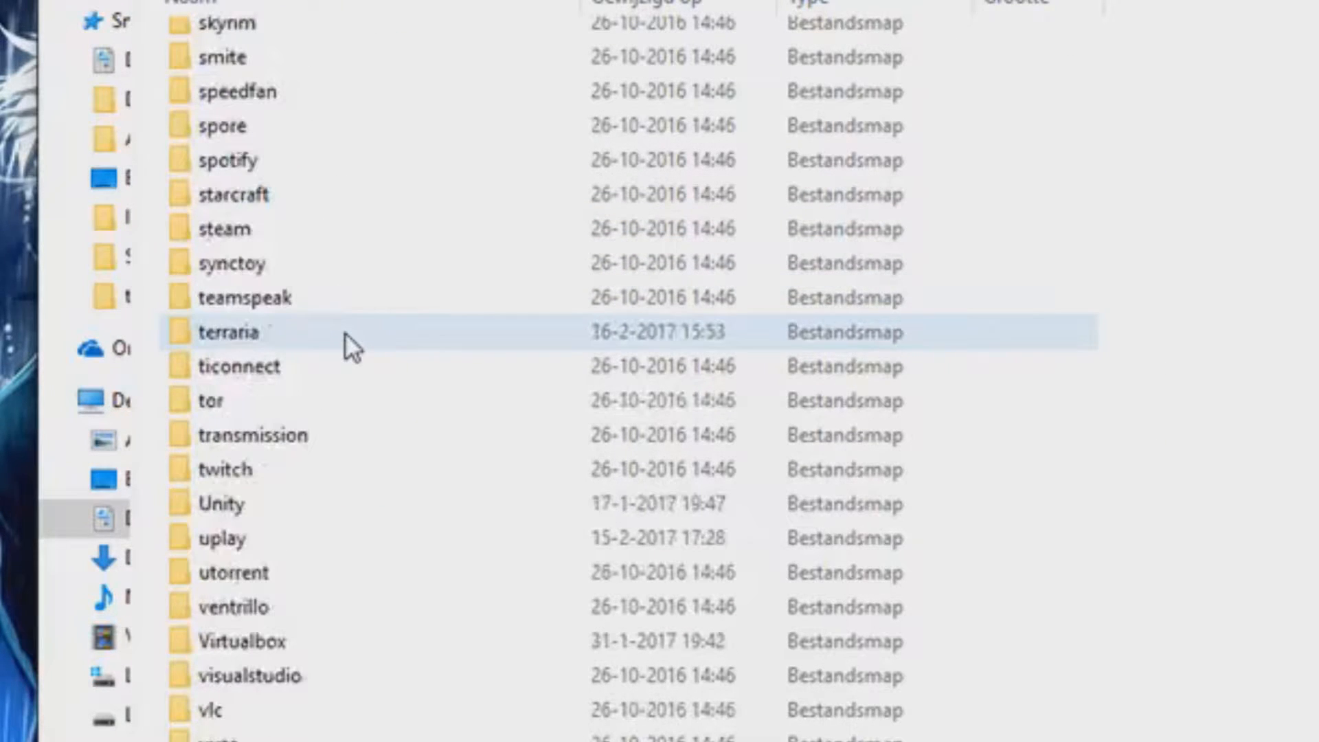
pyautogui.moveTo(282, 348)
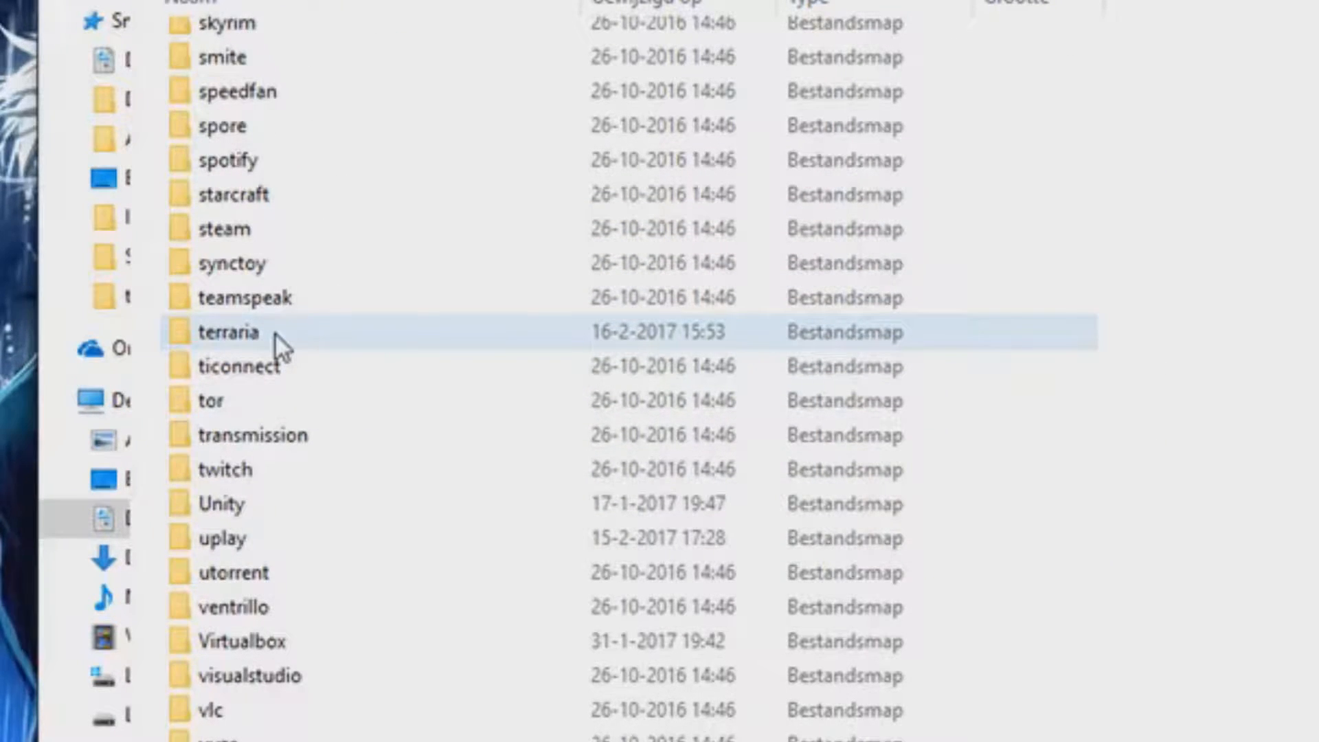
pyautogui.doubleClick(226, 331)
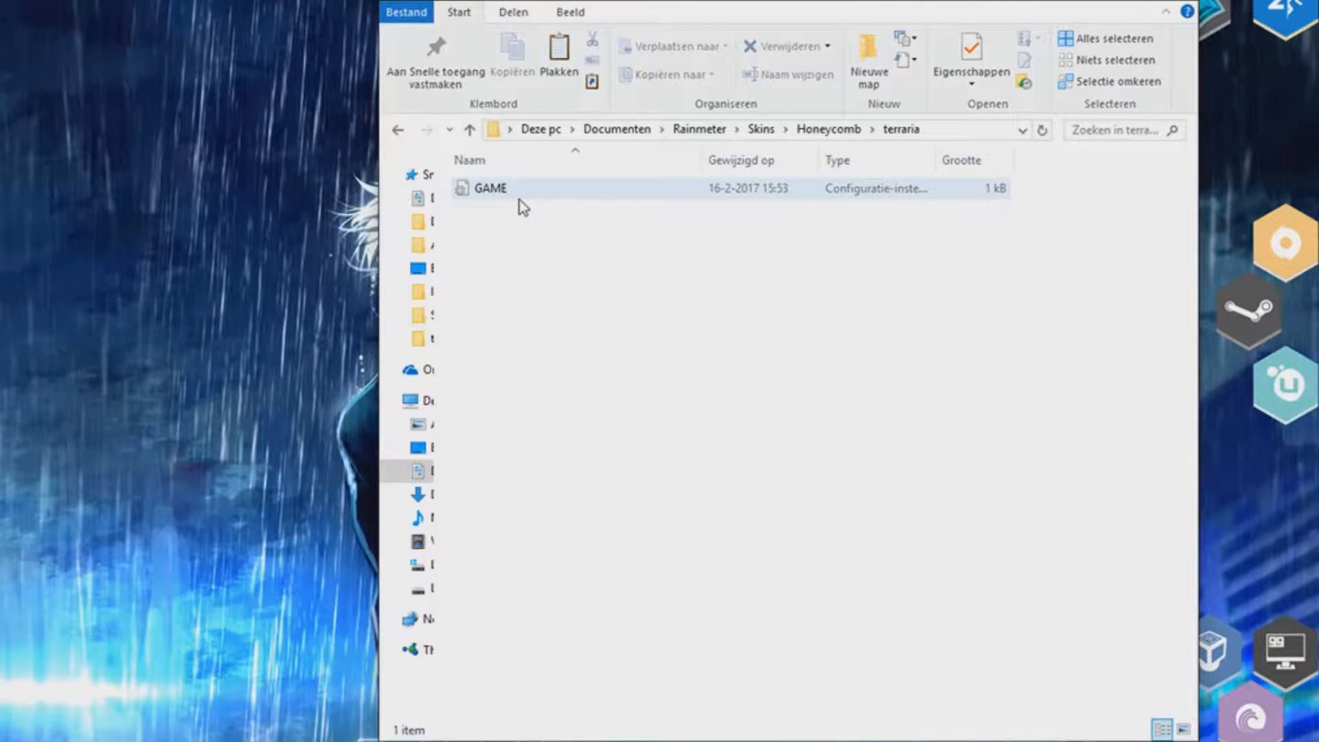
# Copy the GAME configuration file and rename the copy to terraria.
pyautogui.rightClick(491, 188)
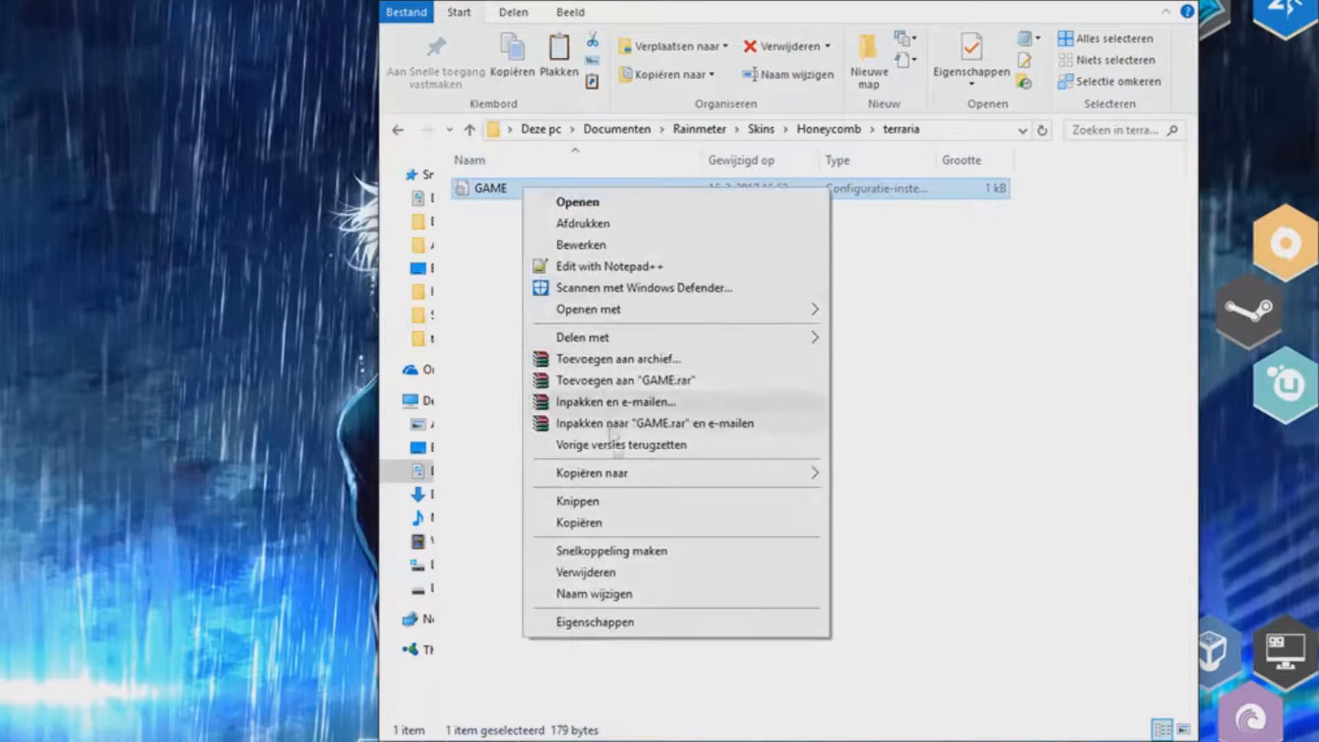
pyautogui.moveTo(594, 594)
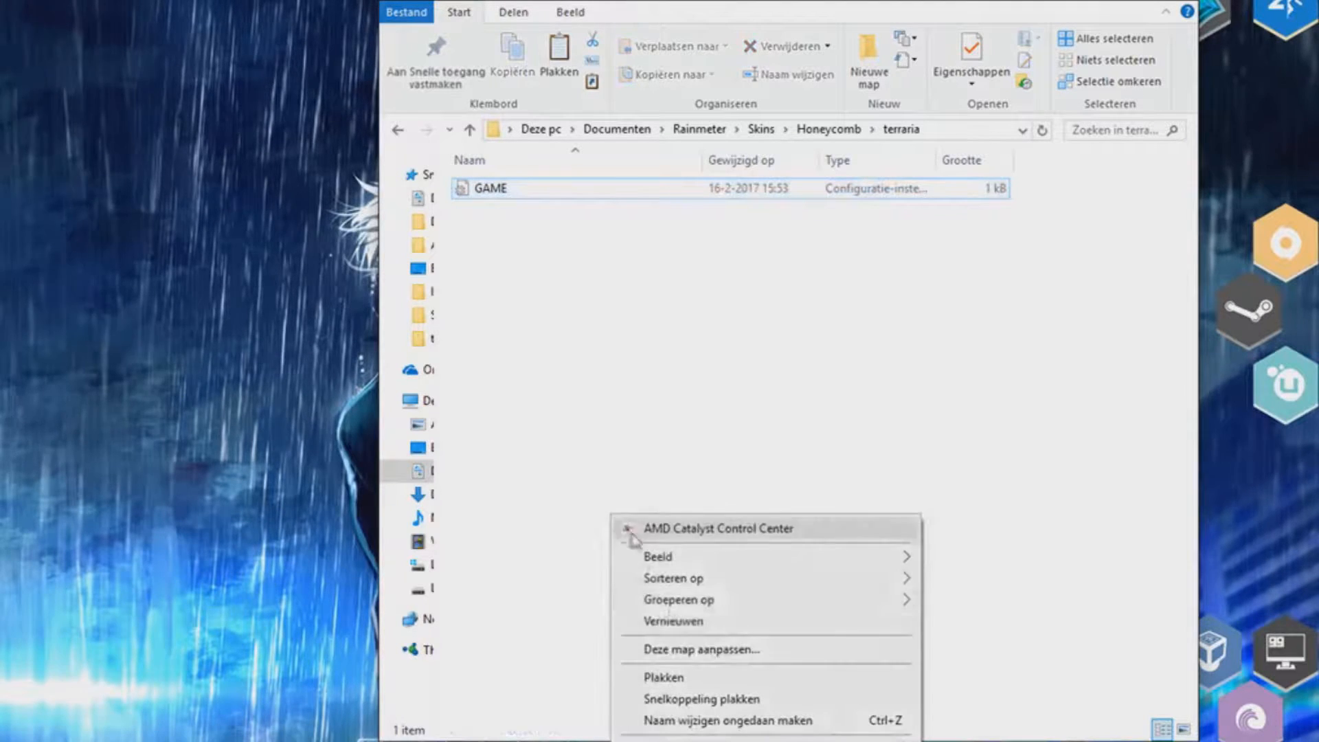
pyautogui.click(664, 677)
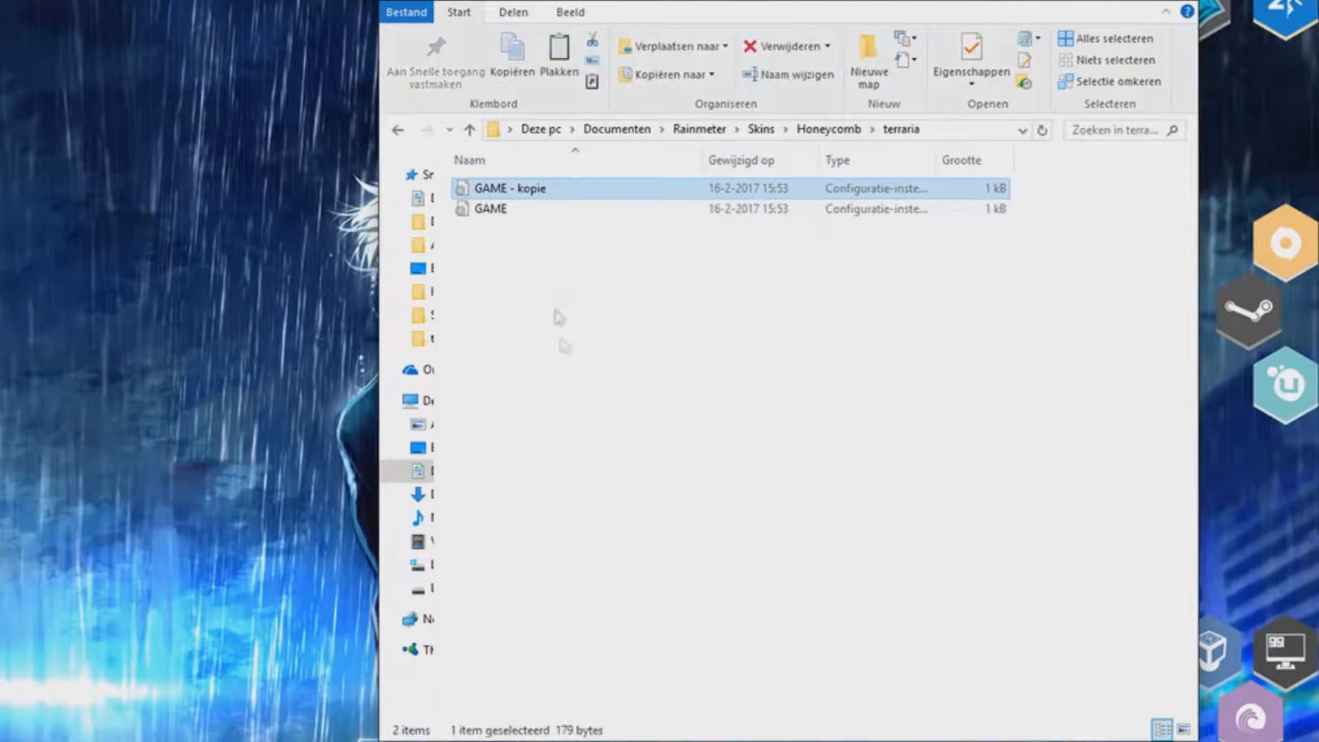
pyautogui.rightClick(509, 189)
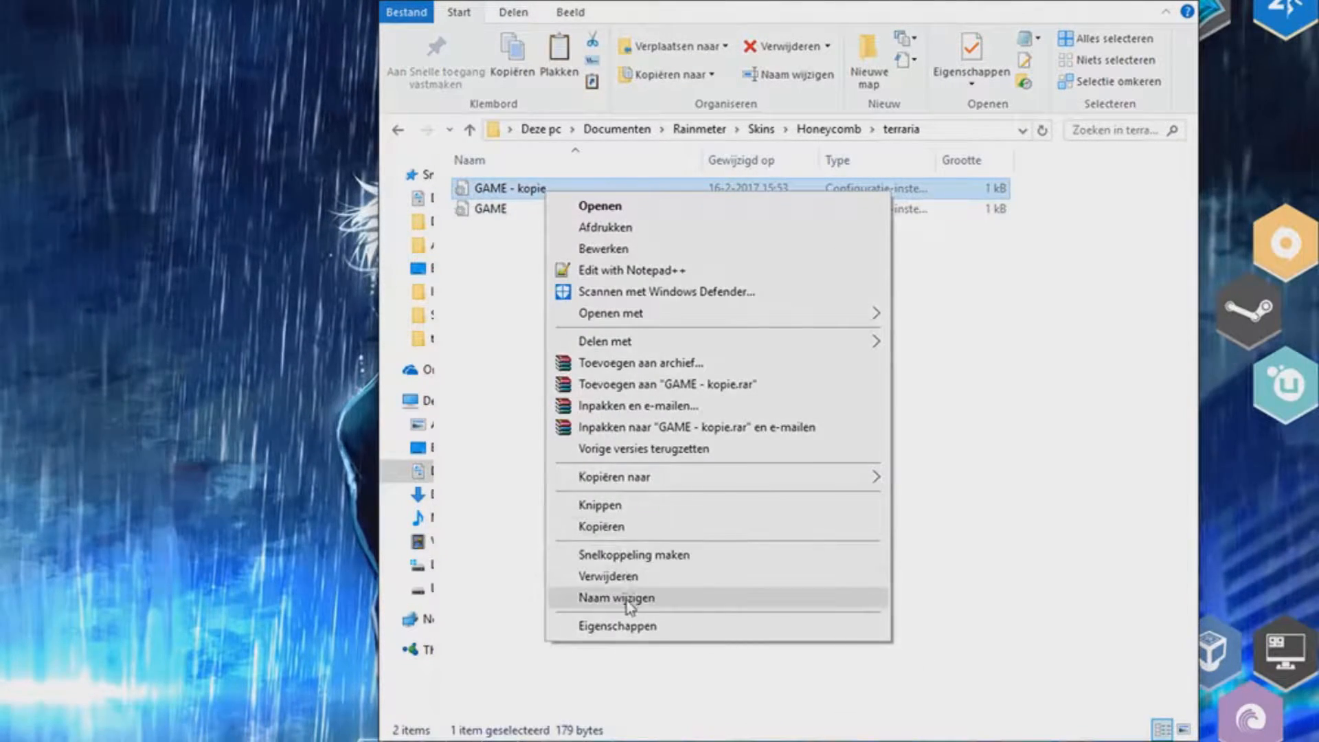
pyautogui.click(616, 597)
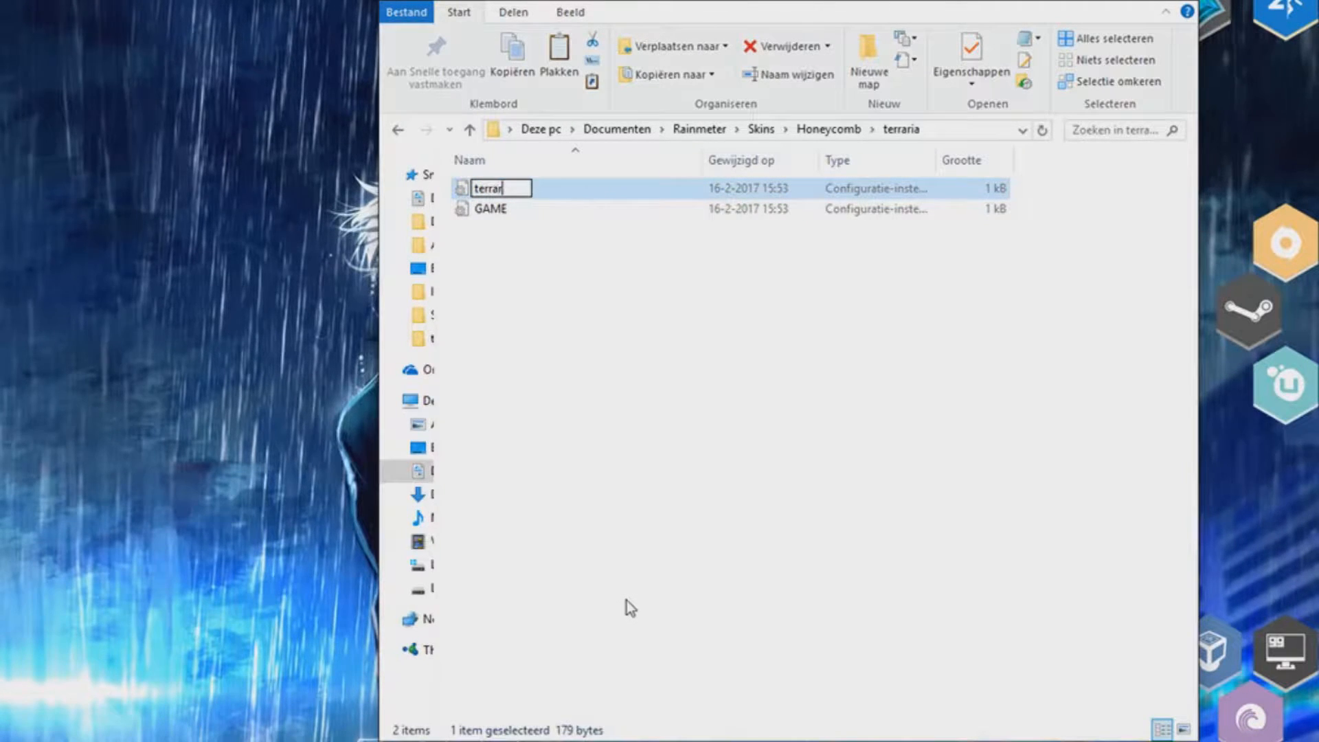
pyautogui.press('Enter')
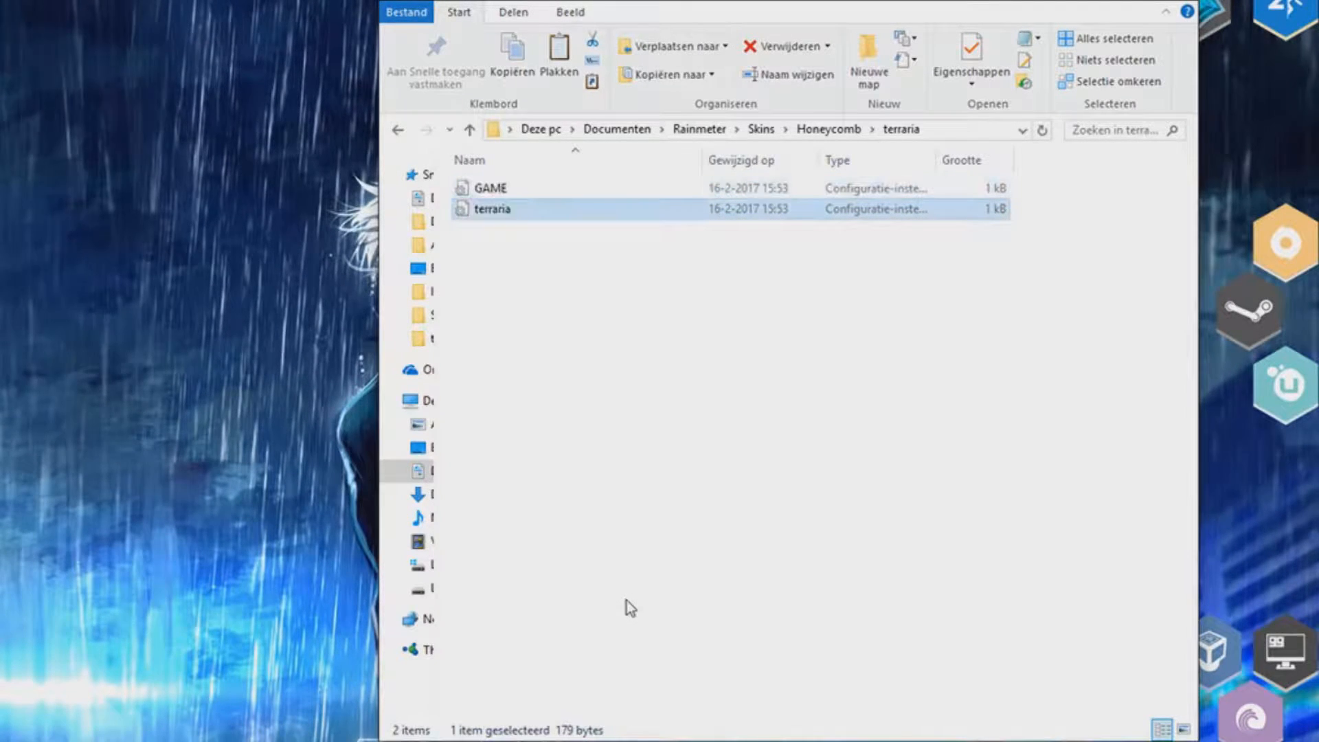
# Replace GAME with terraria in the section header, terraria.png image path and Name= line.
pyautogui.doubleClick(491, 188)
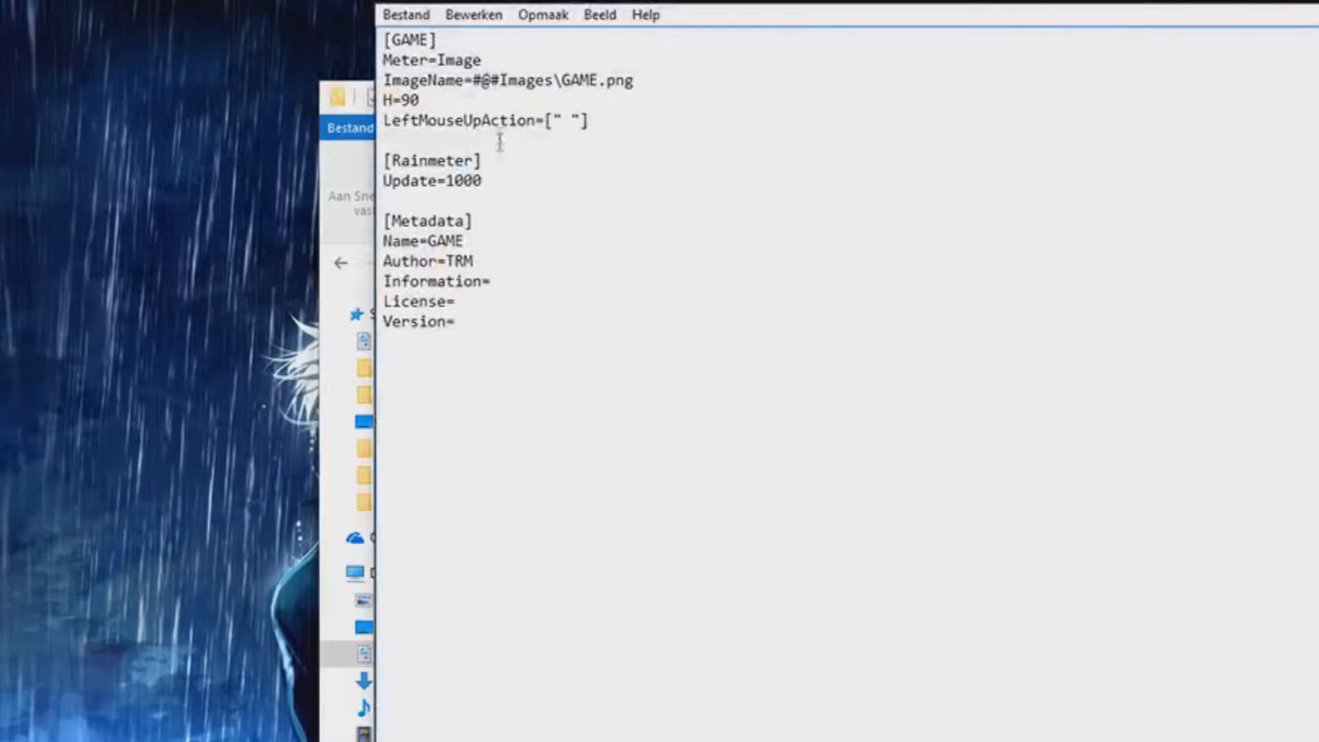
pyautogui.doubleClick(408, 40)
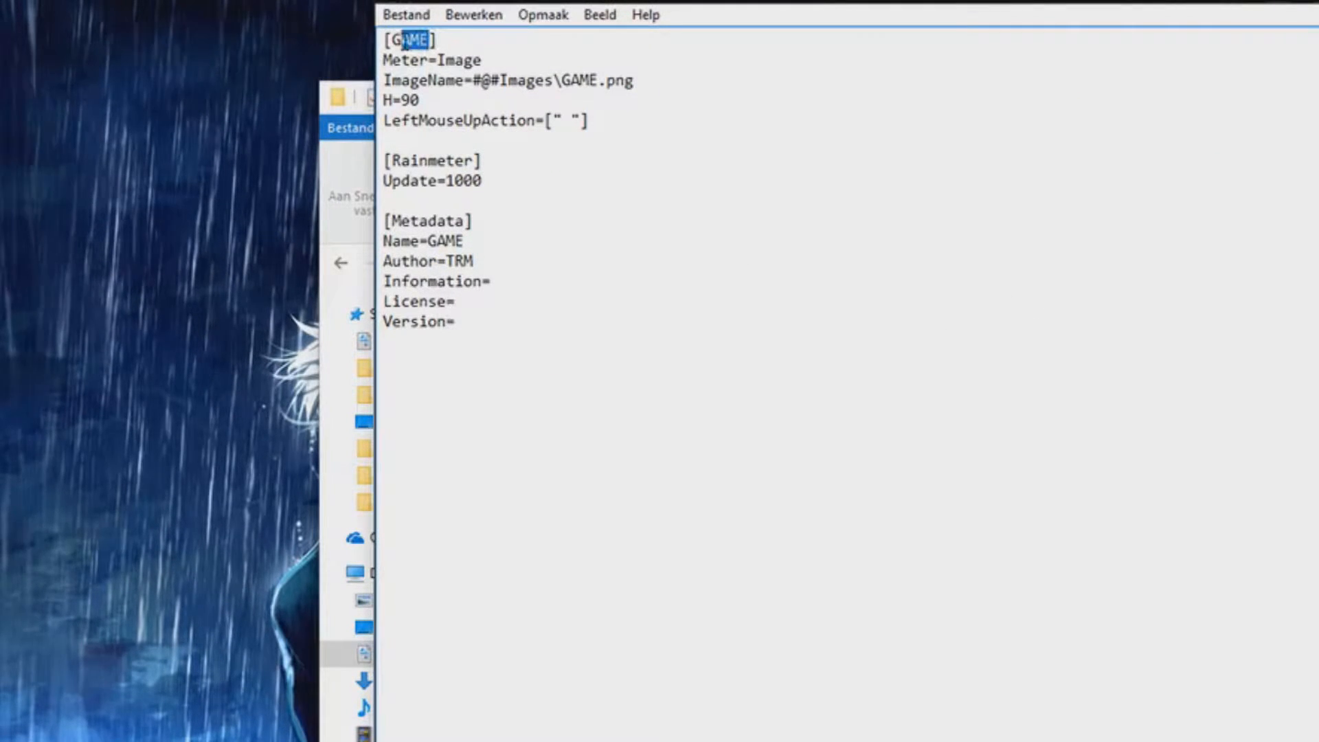
pyautogui.write('terran]')
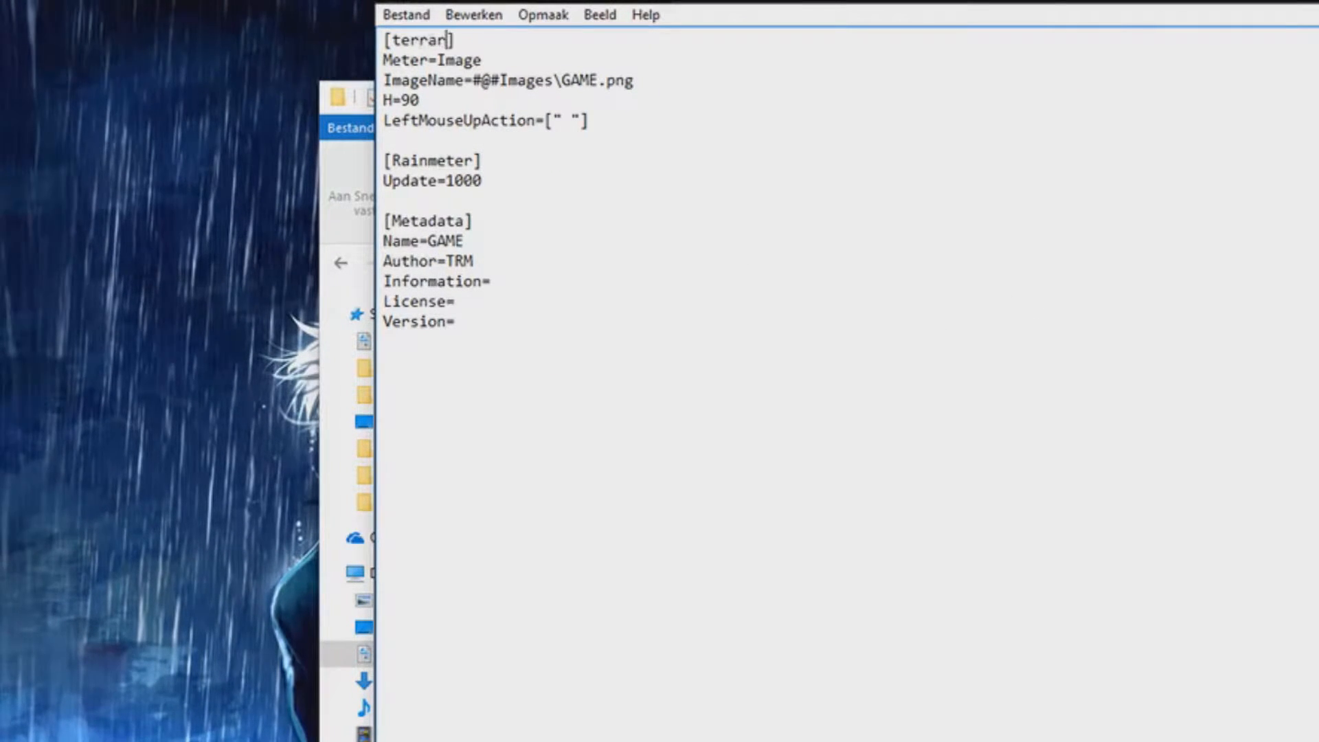
pyautogui.write('ia')
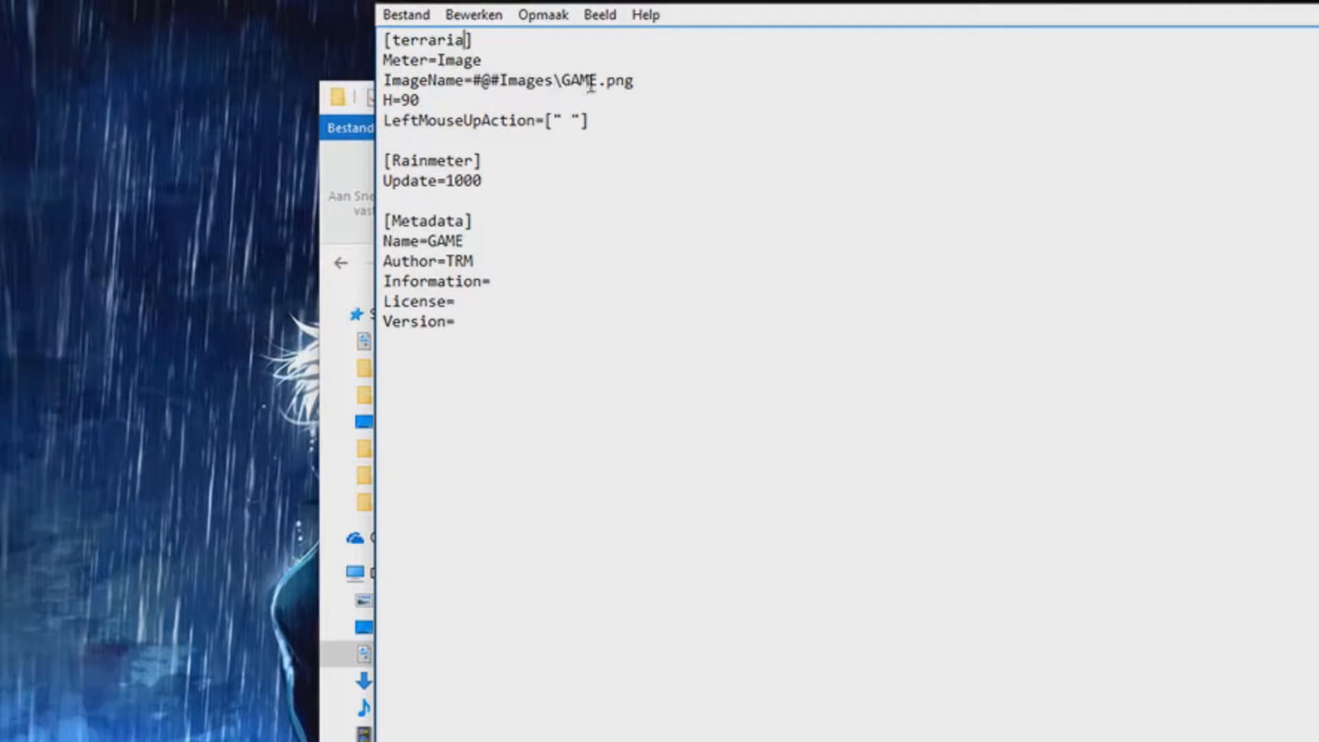
pyautogui.doubleClick(577, 81)
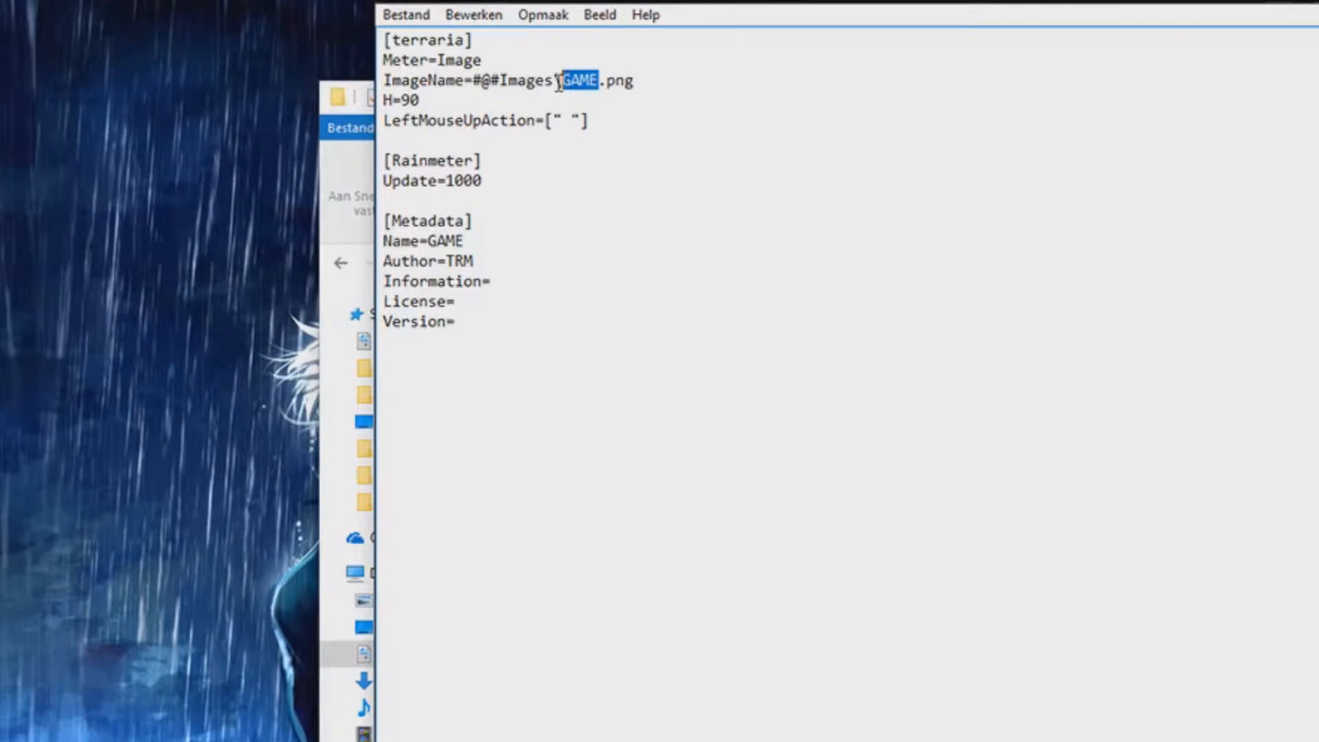
pyautogui.write('terrraria')
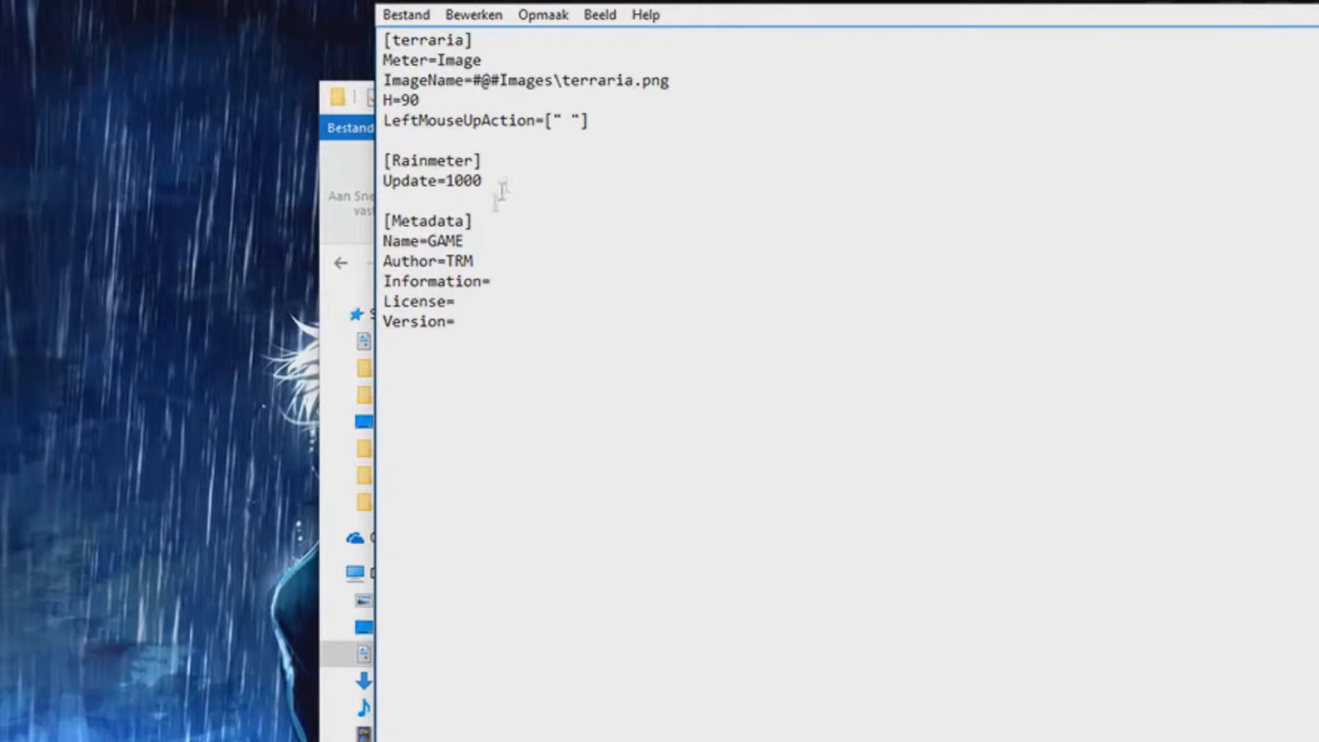
pyautogui.click(437, 242)
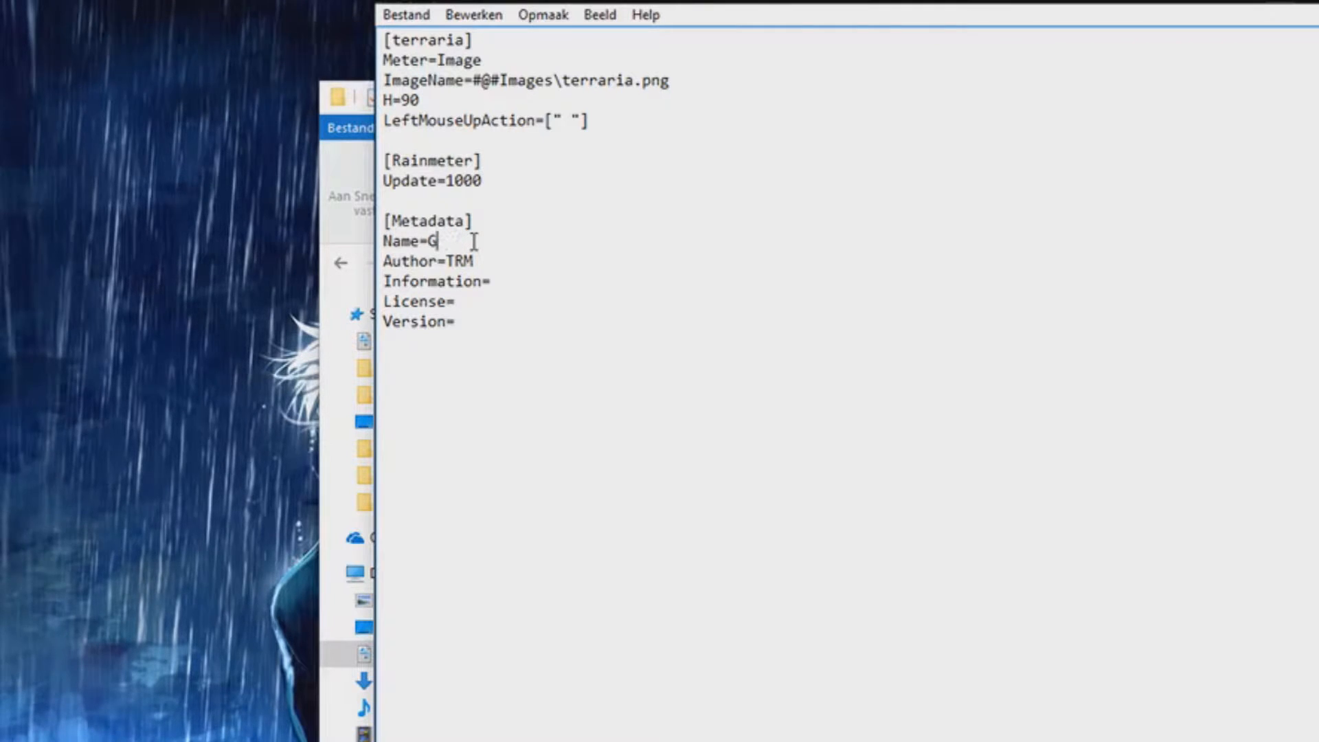
pyautogui.write('errar')
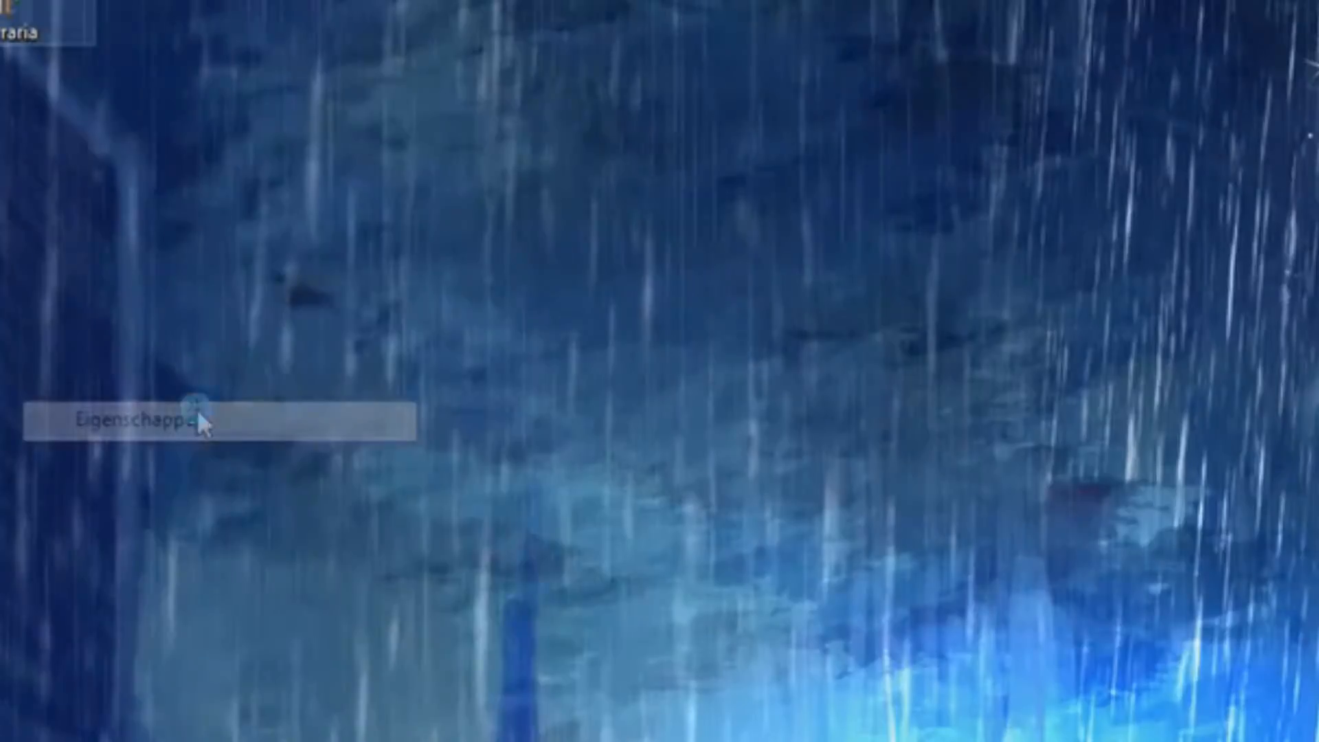
# Set LeftMouseUpAction to steam://rungameid/105600, delete the desktop shortcut and save the skin.
pyautogui.click(126, 420)
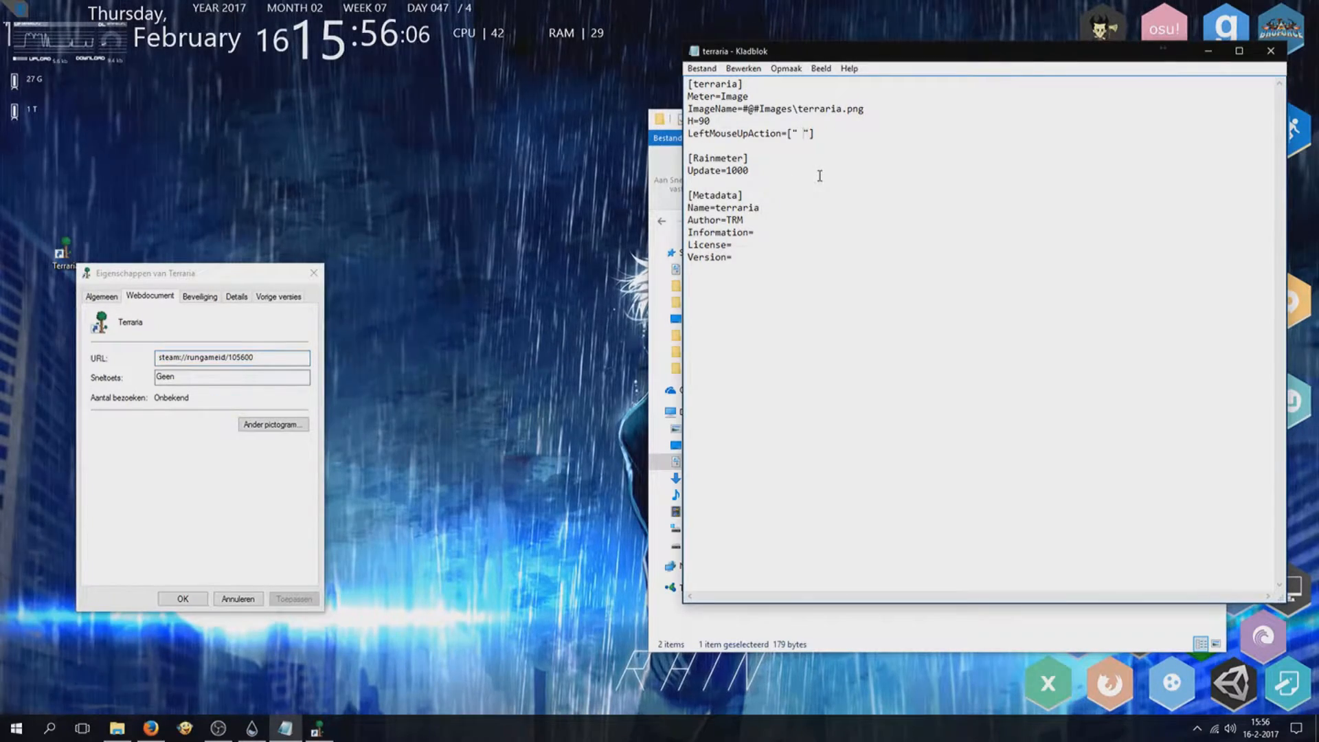
pyautogui.write('steam://rungameid/105600')
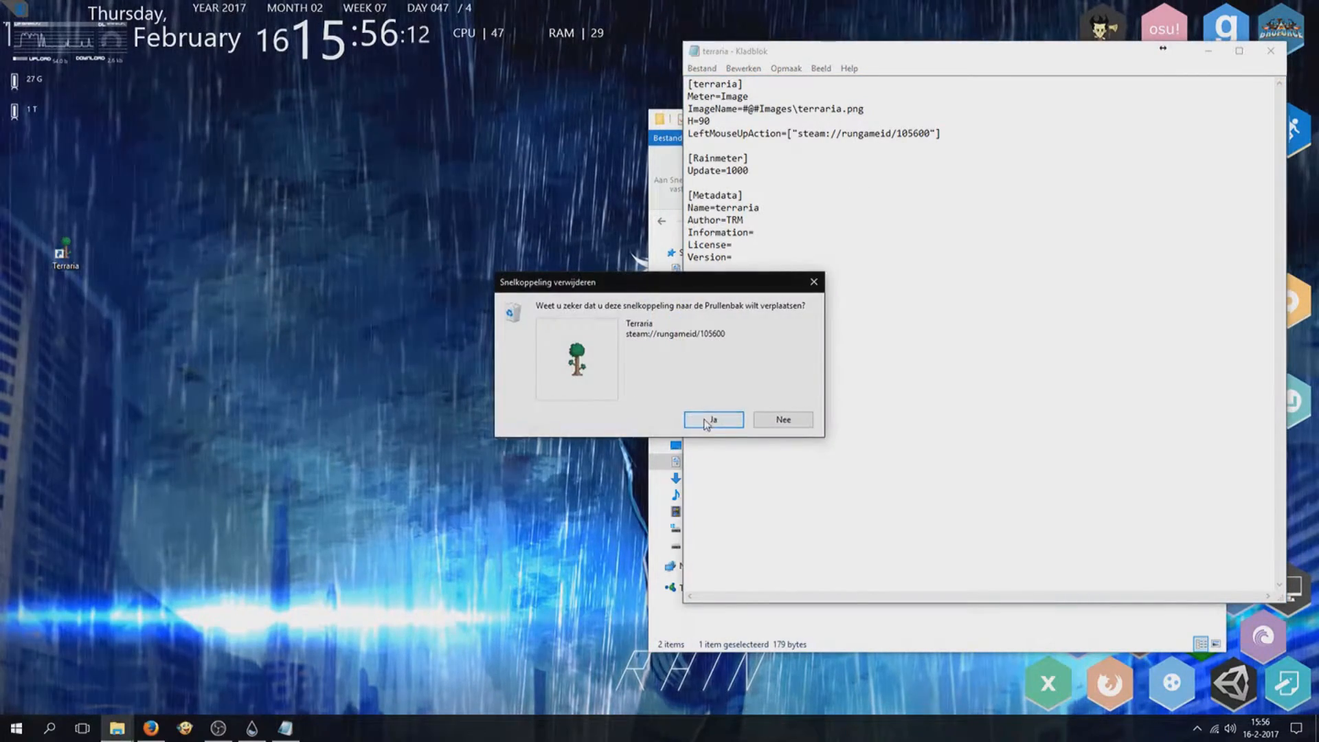
pyautogui.click(700, 68)
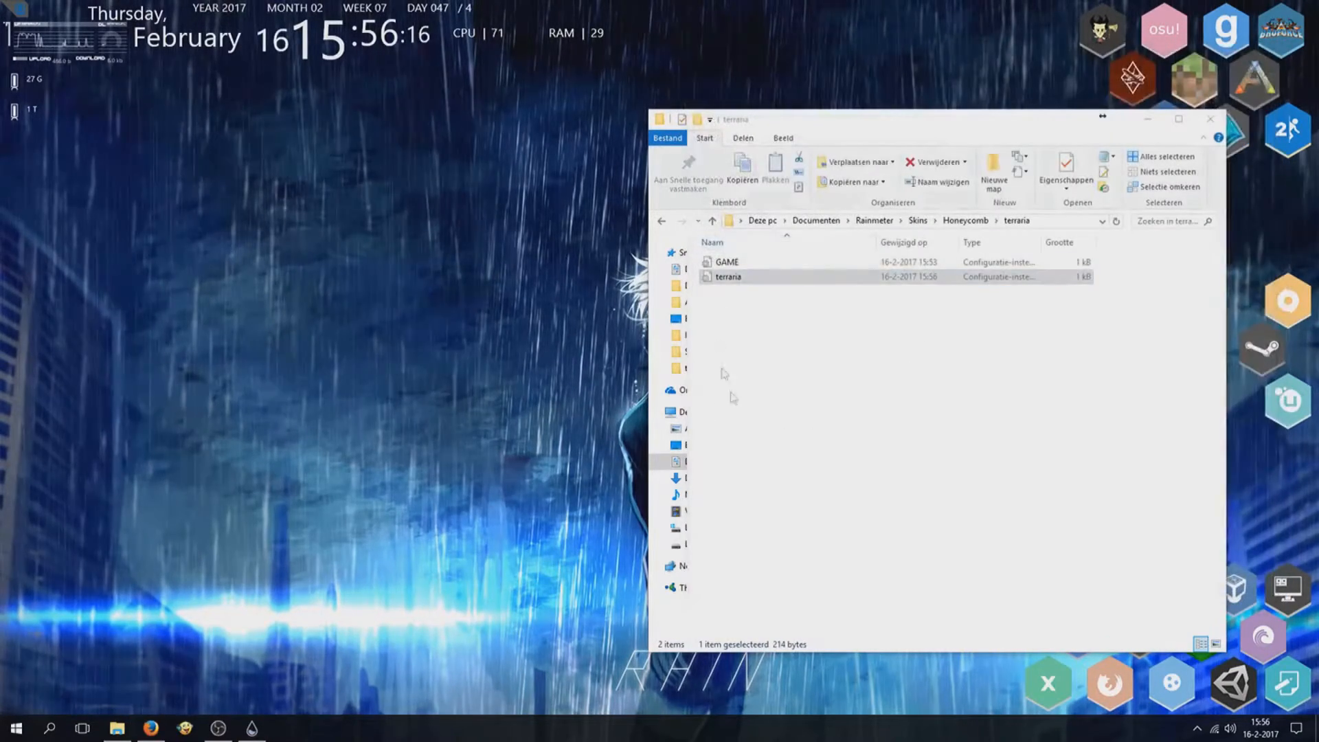
pyautogui.click(1208, 118)
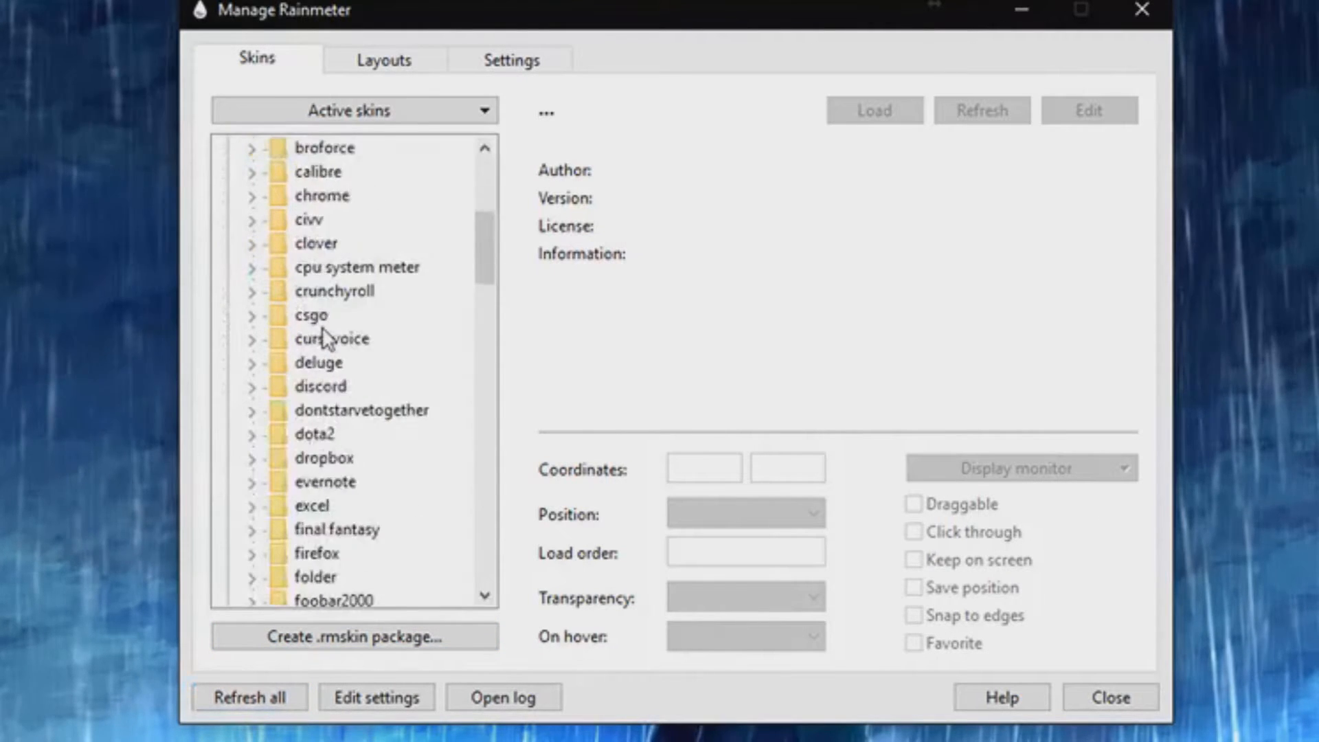
# Select terraria.ini under the Honeycomb terraria folder and load it onto the desktop.
pyautogui.scroll(-3)
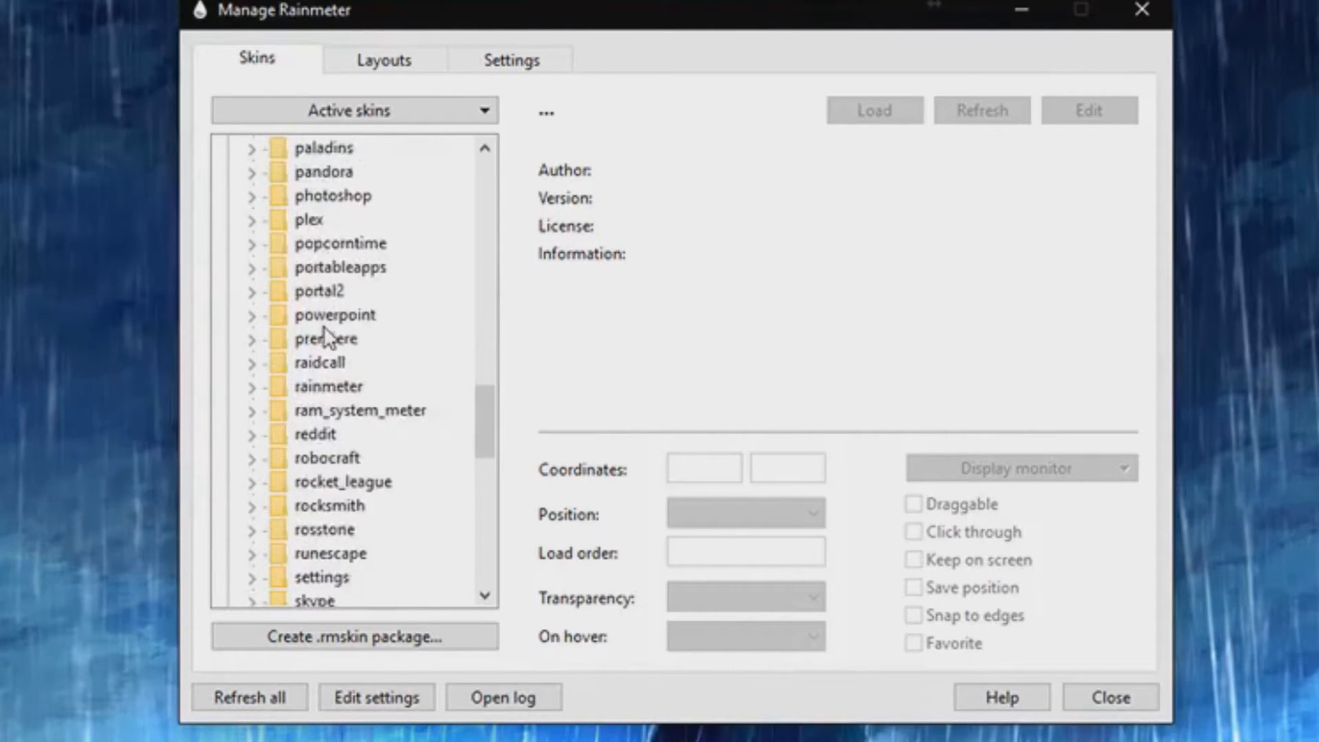
pyautogui.scroll(-3)
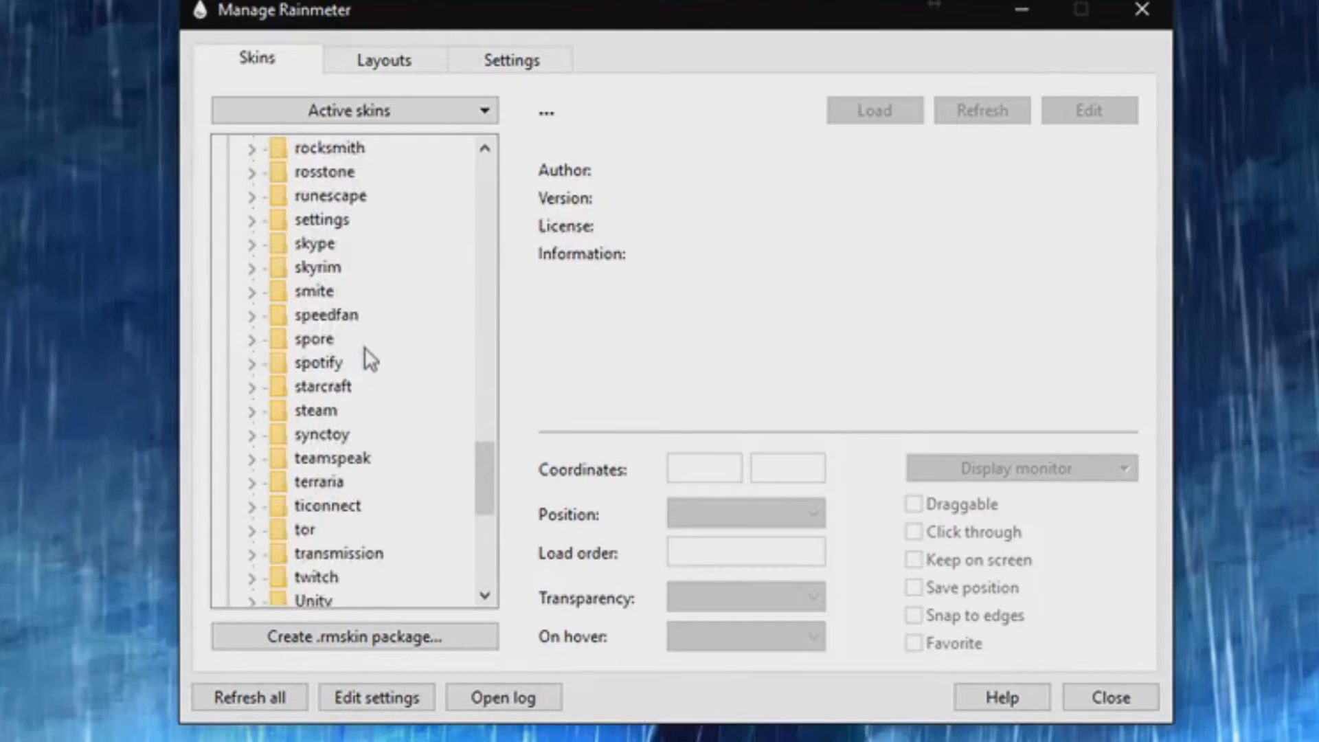
pyautogui.click(252, 482)
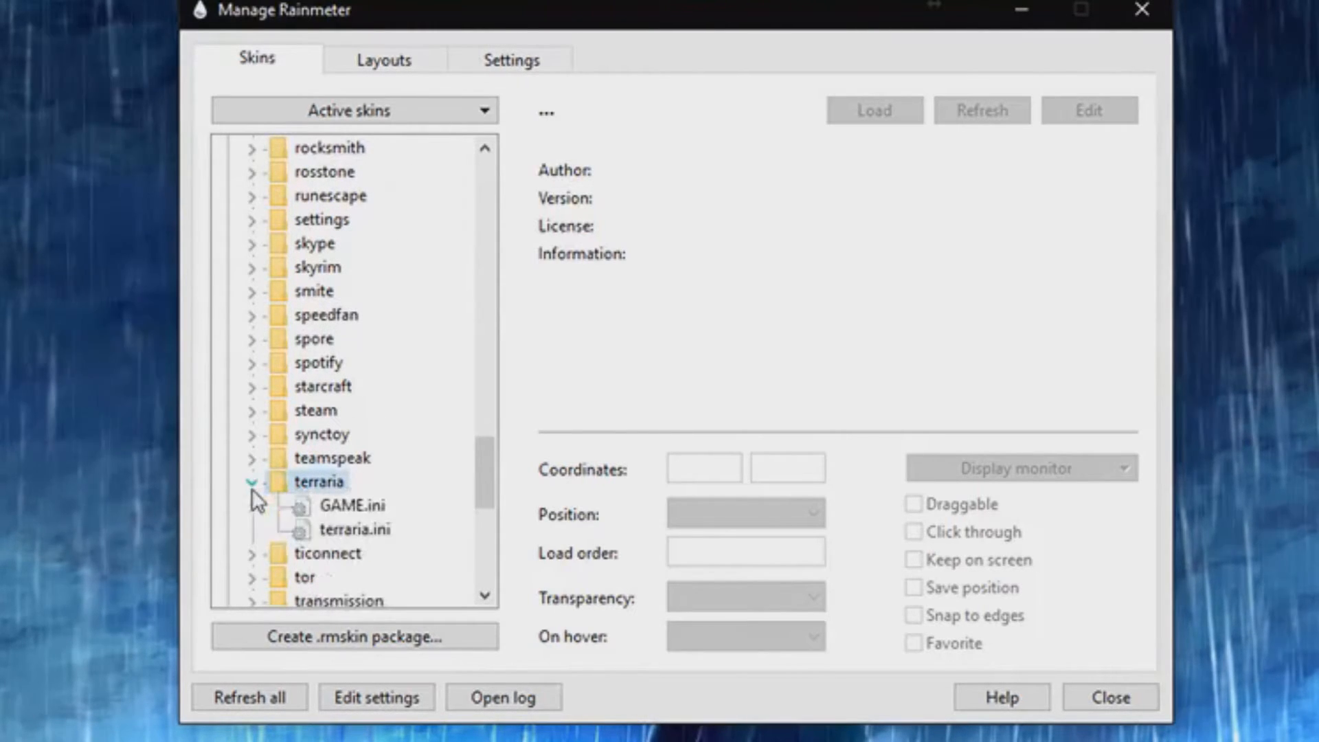
pyautogui.click(357, 529)
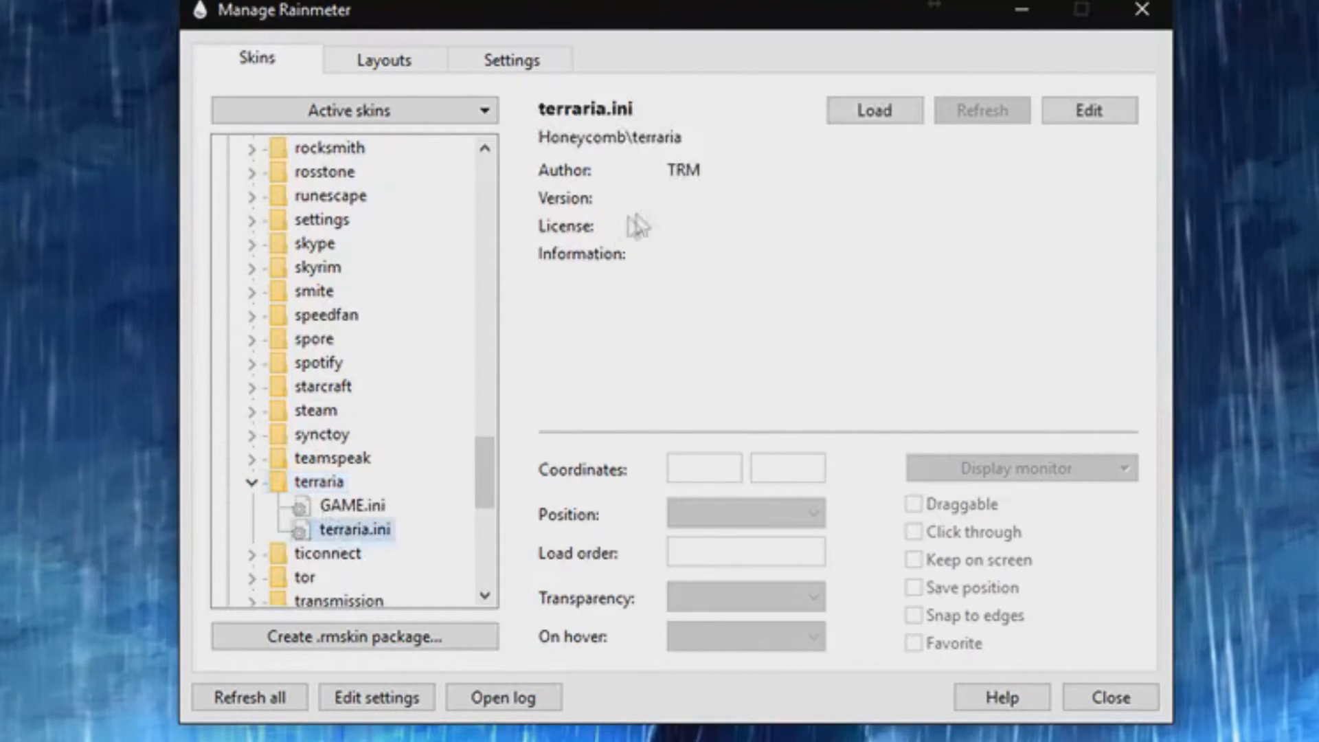
pyautogui.click(870, 110)
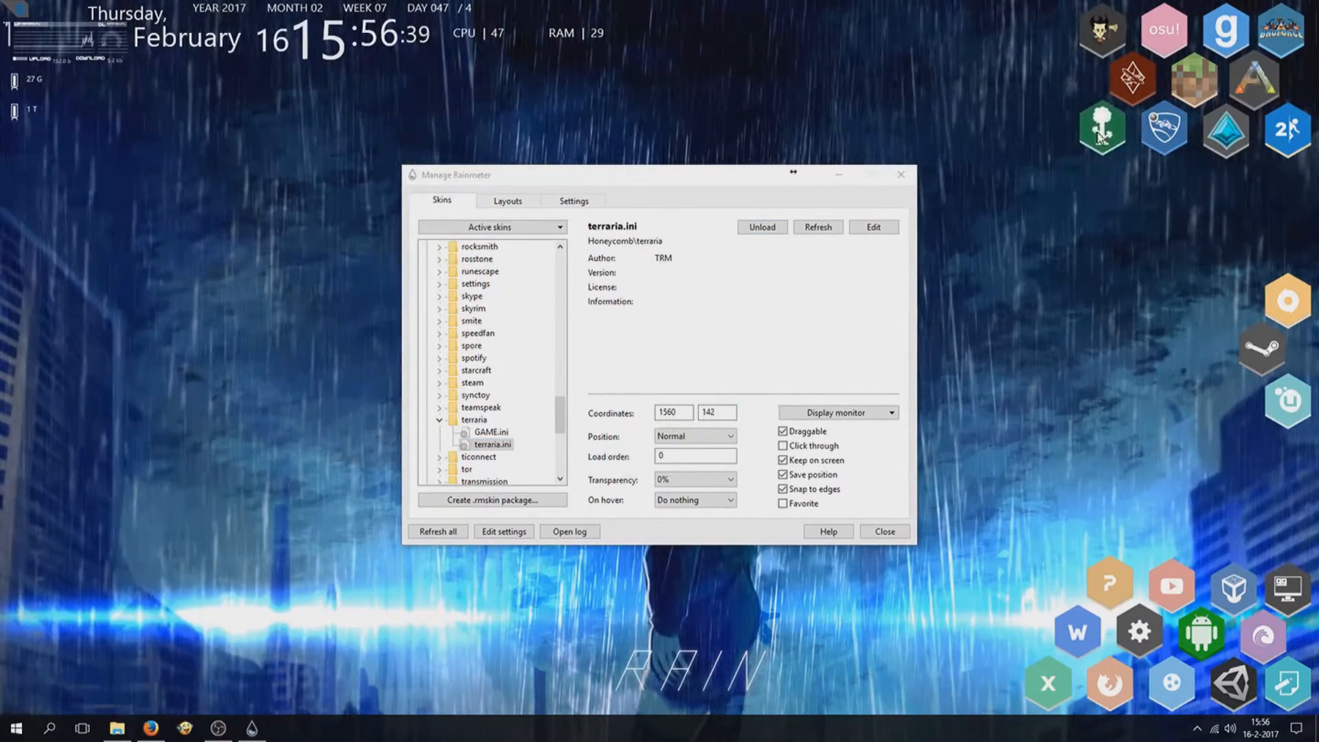
pyautogui.moveTo(1027, 317)
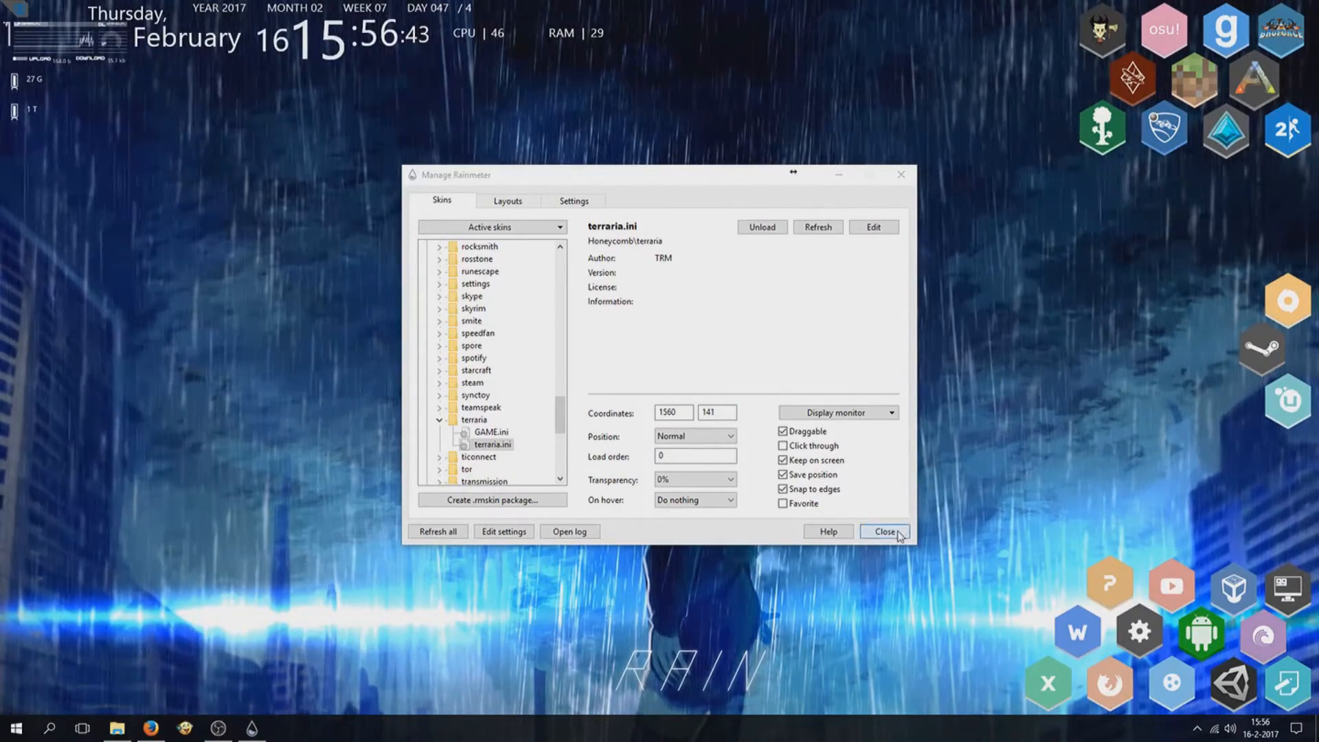
# Close the Manage Rainmeter window.
pyautogui.click(884, 530)
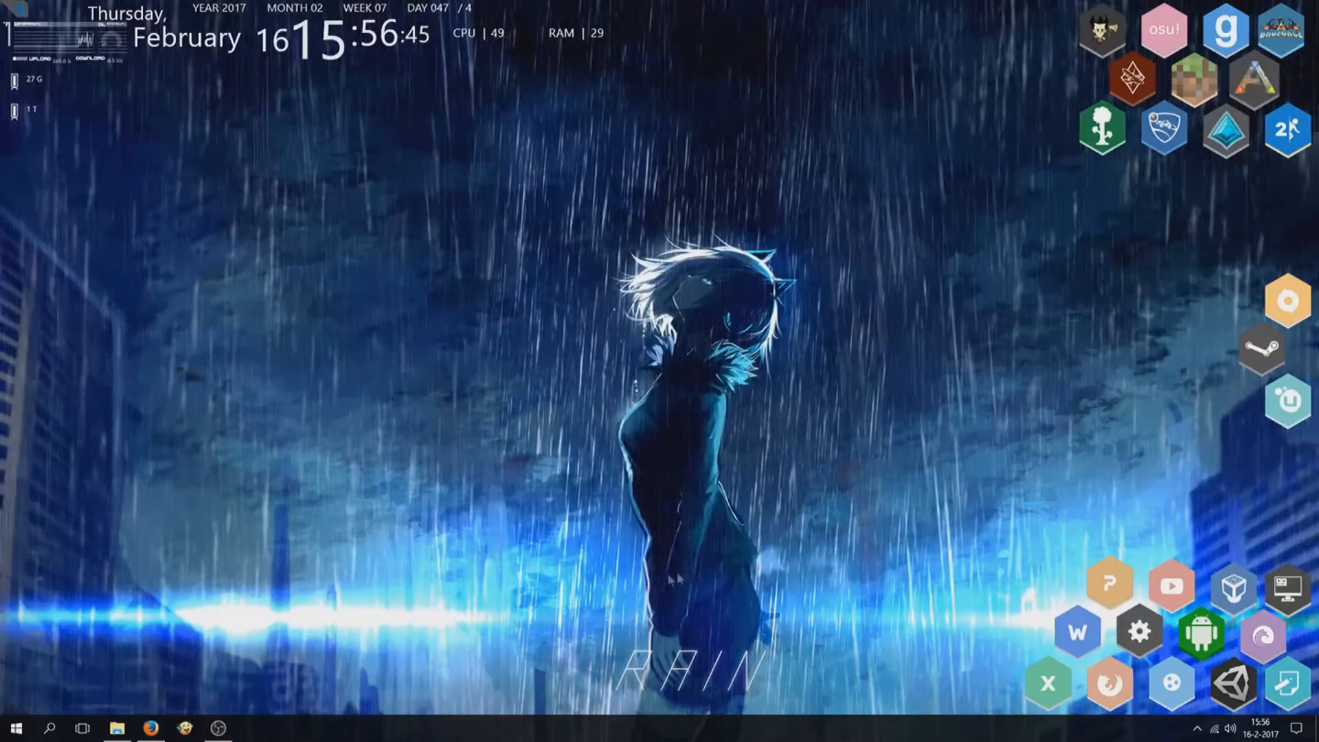